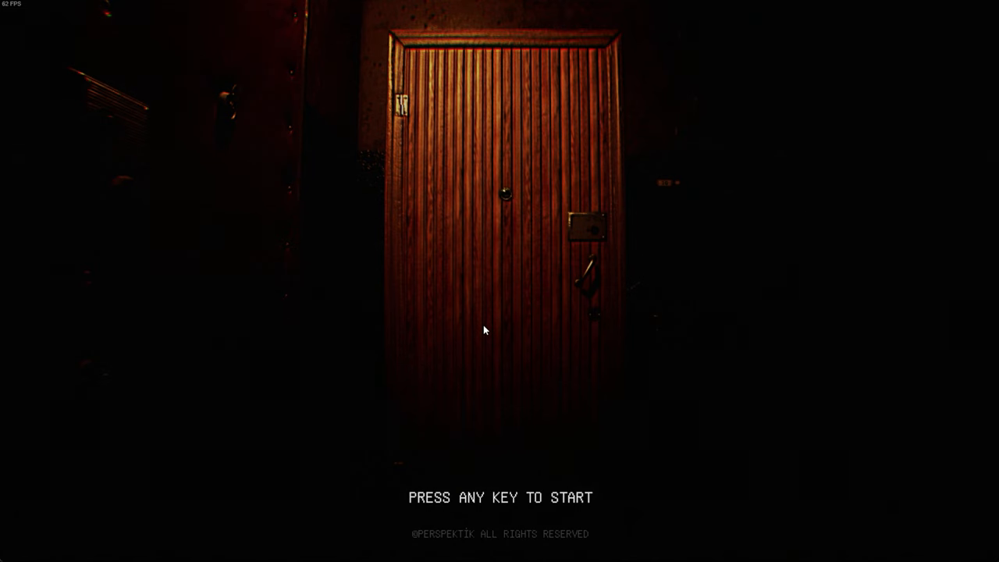
key(space)
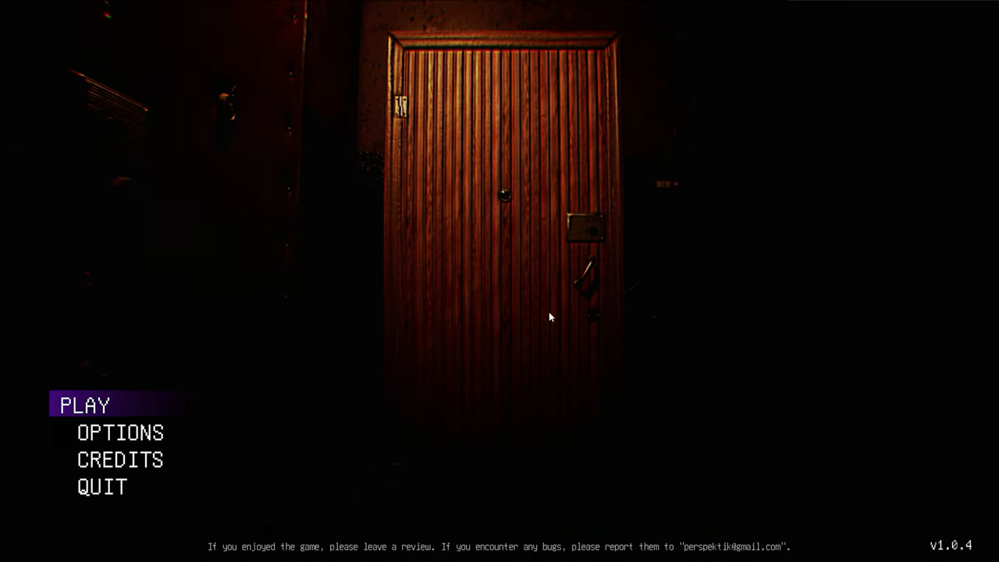
mouse_move(515, 310)
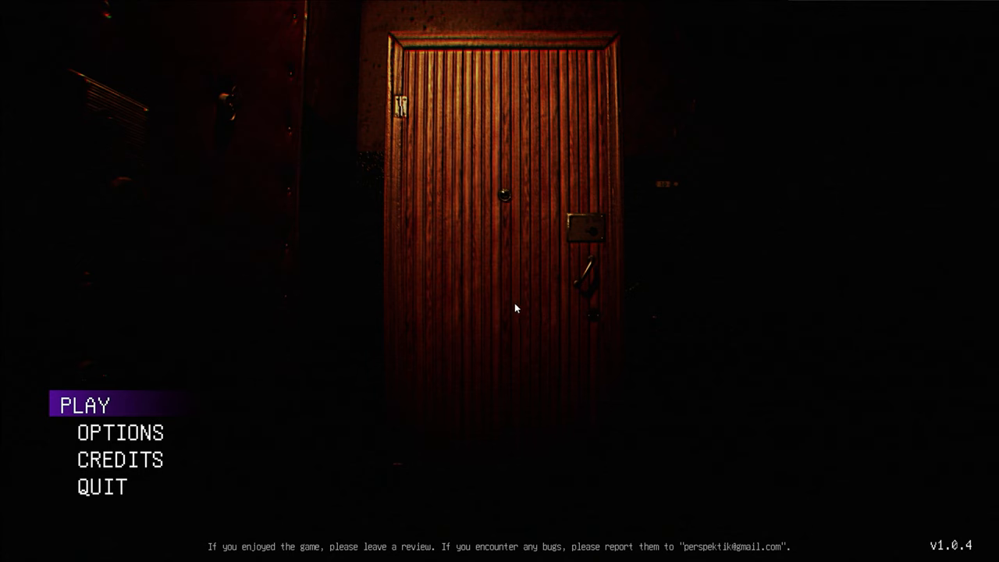
mouse_move(203, 390)
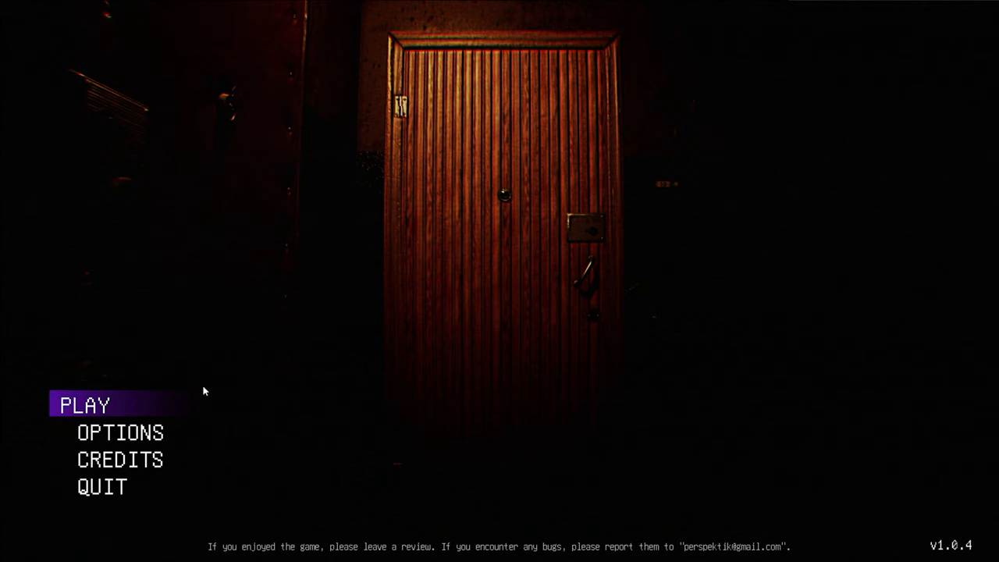
mouse_move(128, 422)
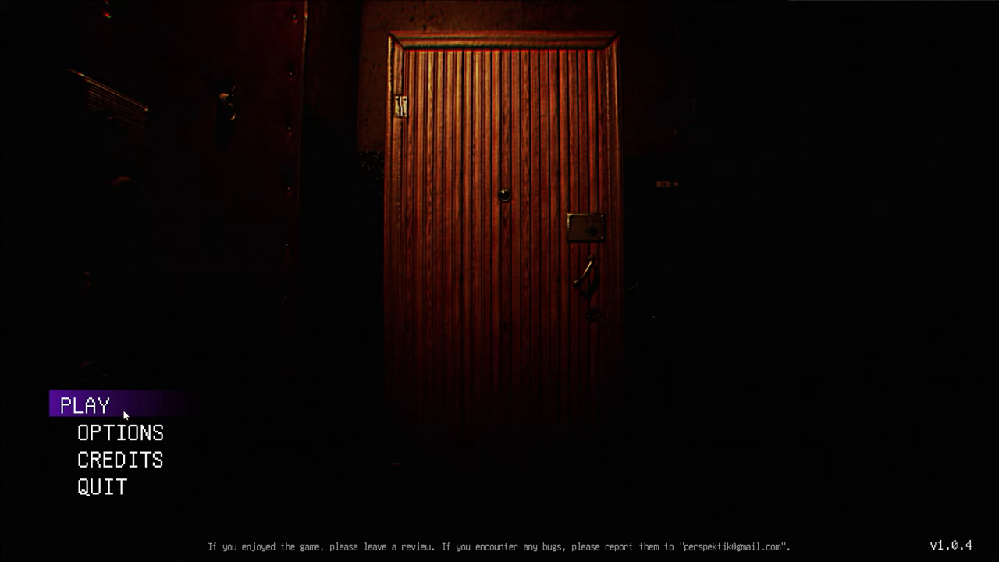
mouse_move(124, 381)
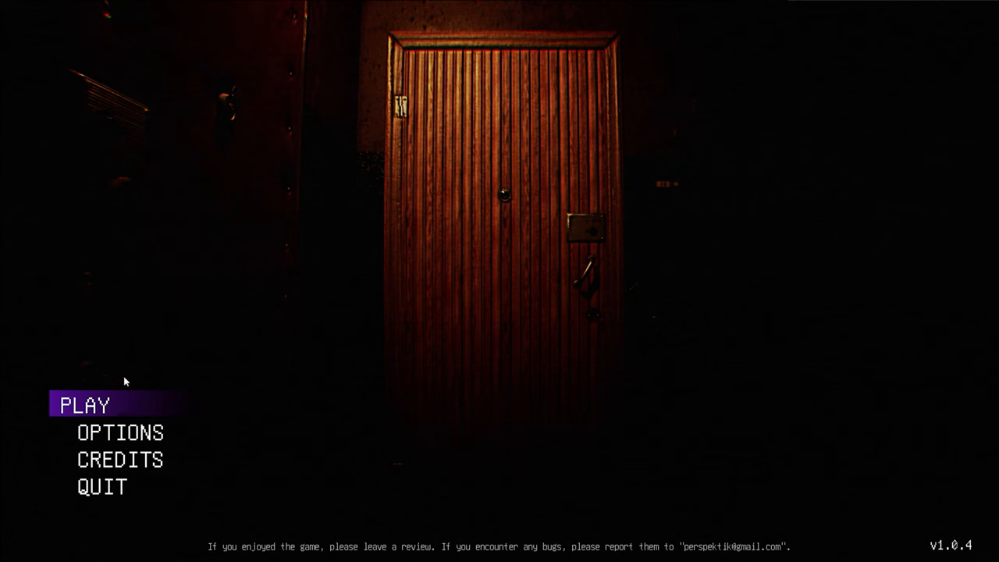
mouse_move(128, 399)
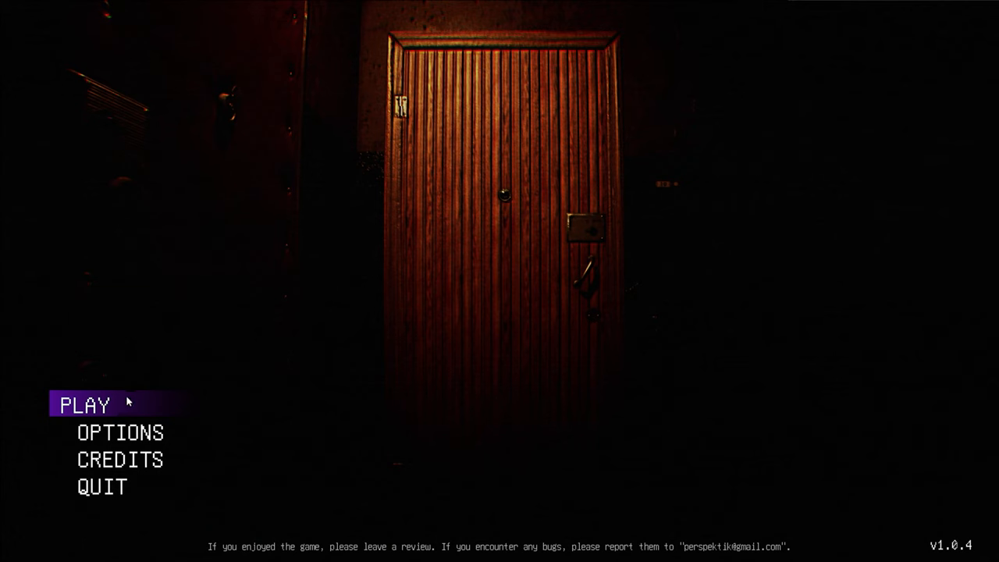
click(86, 404)
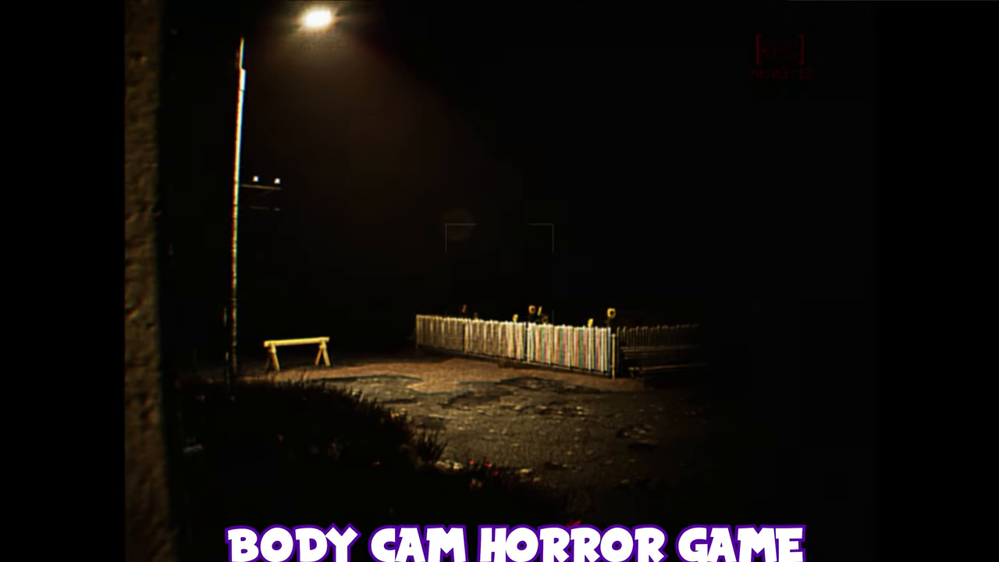
key(Escape)
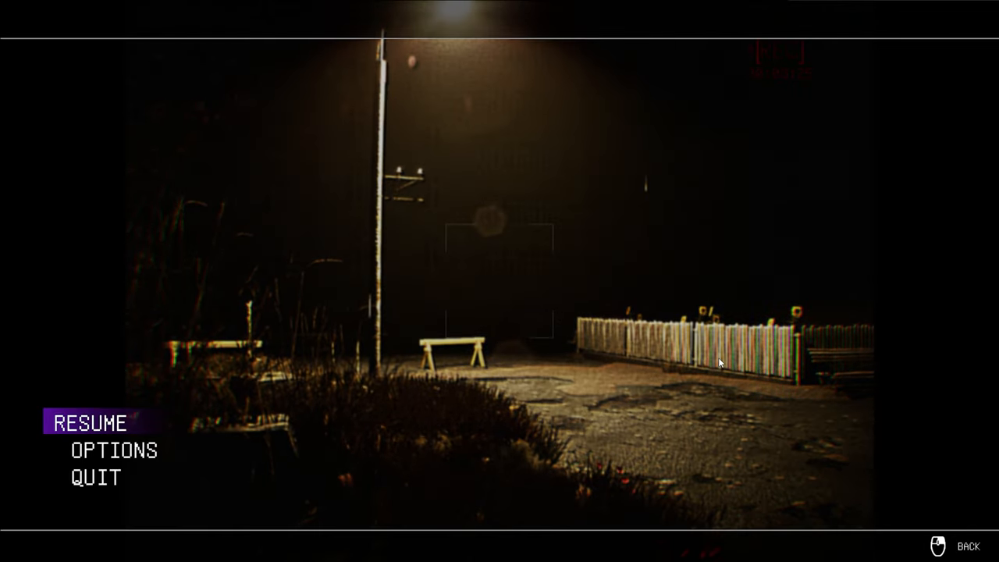
click(114, 450)
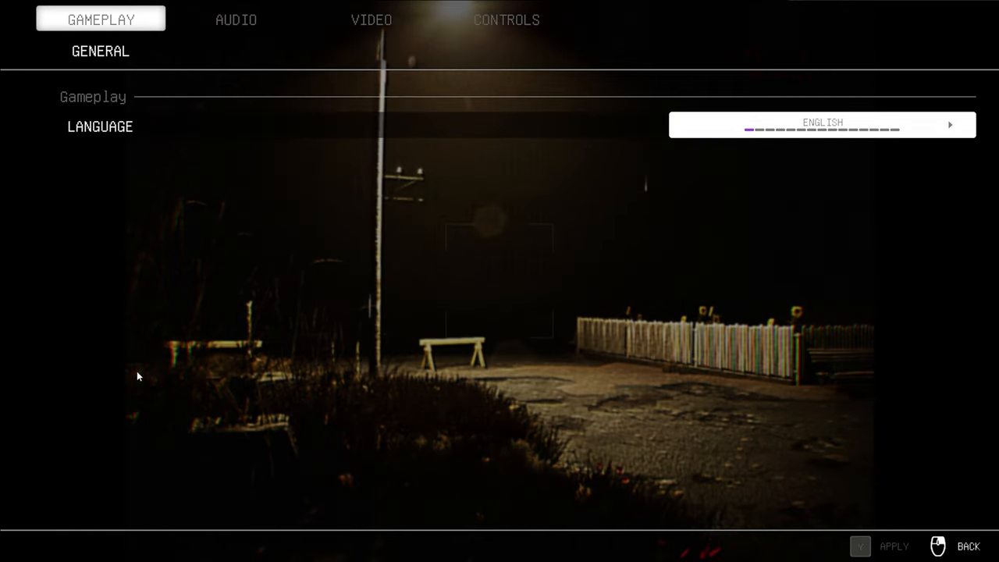
click(236, 18)
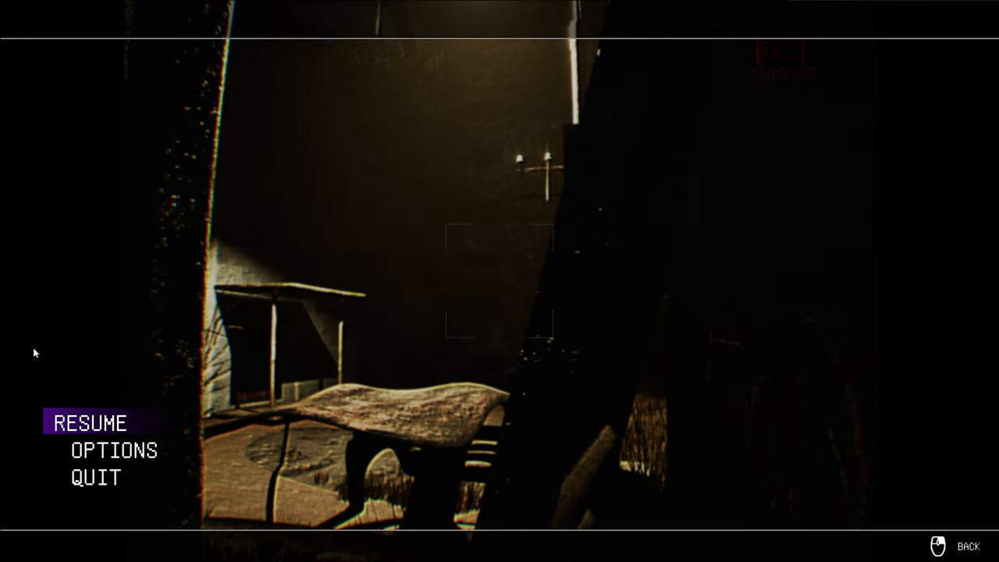
click(114, 450)
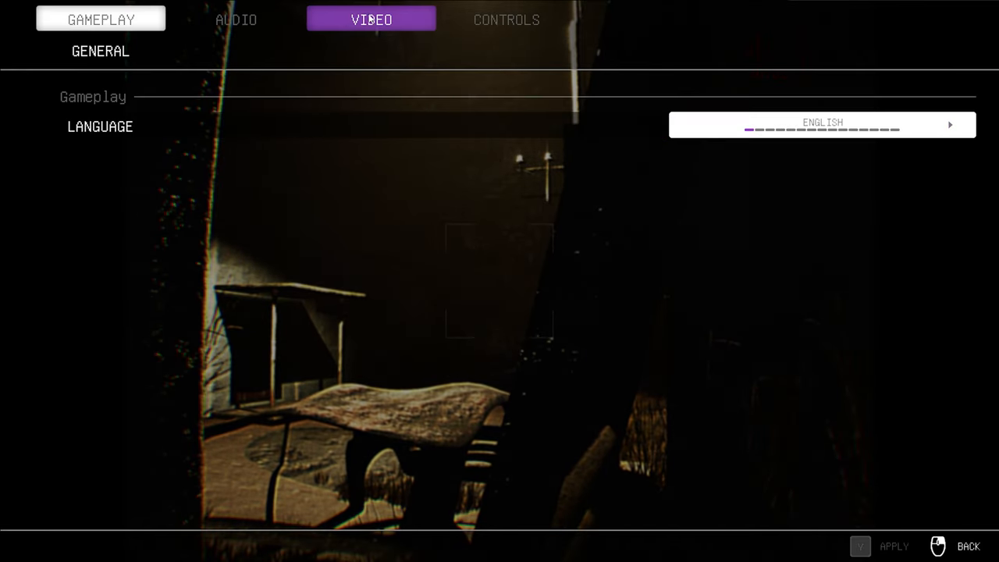
click(968, 546)
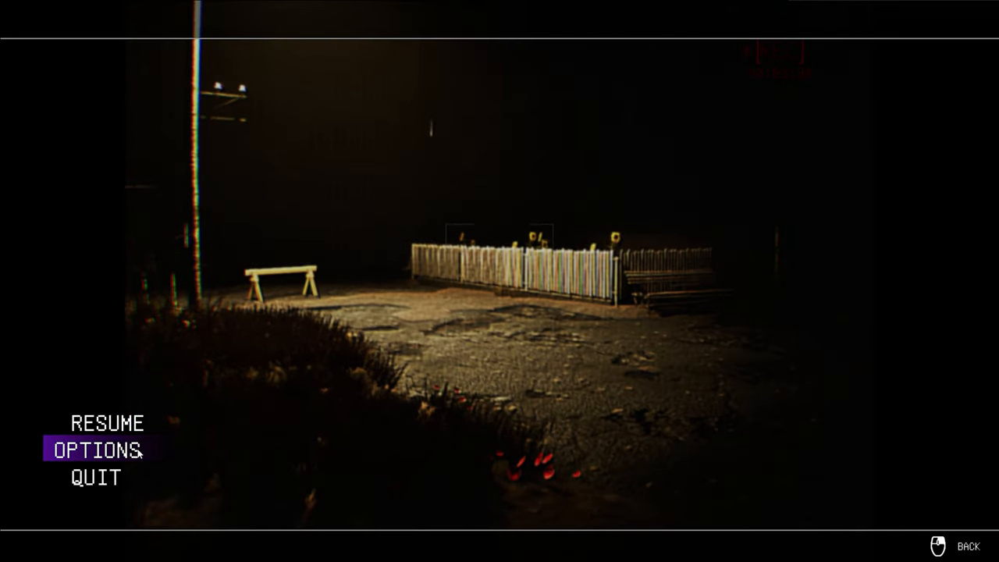
click(97, 449)
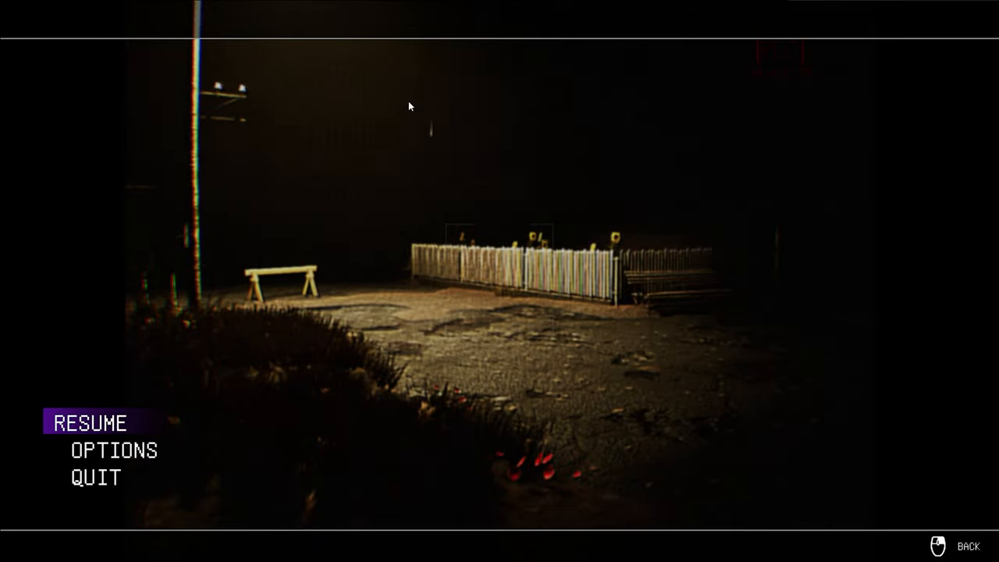
click(89, 422)
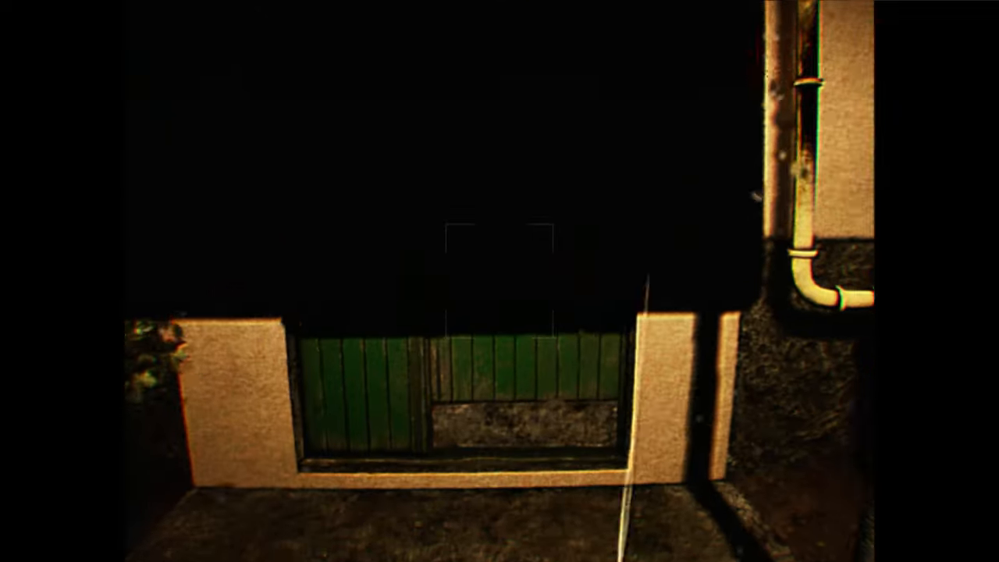
key(Escape)
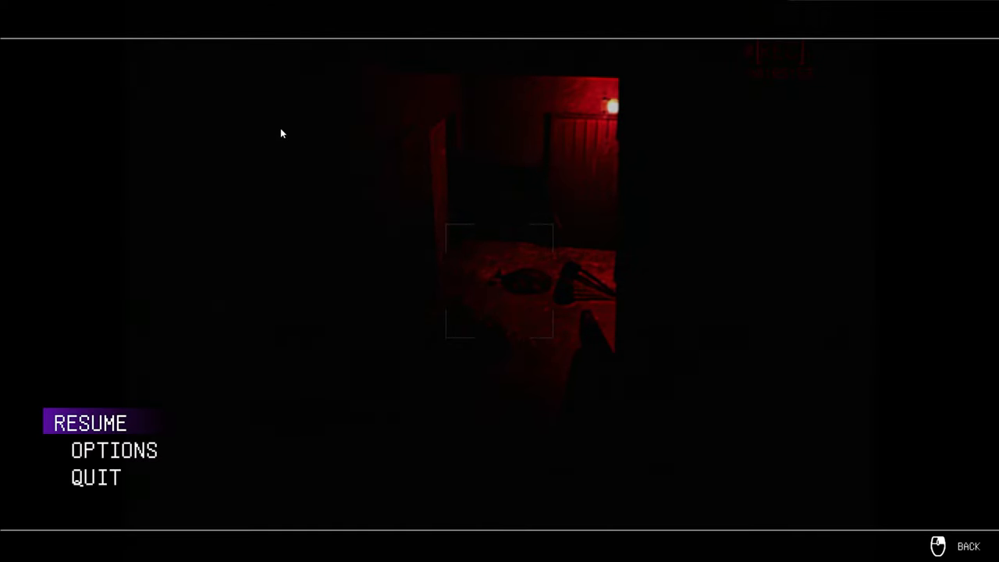
click(114, 449)
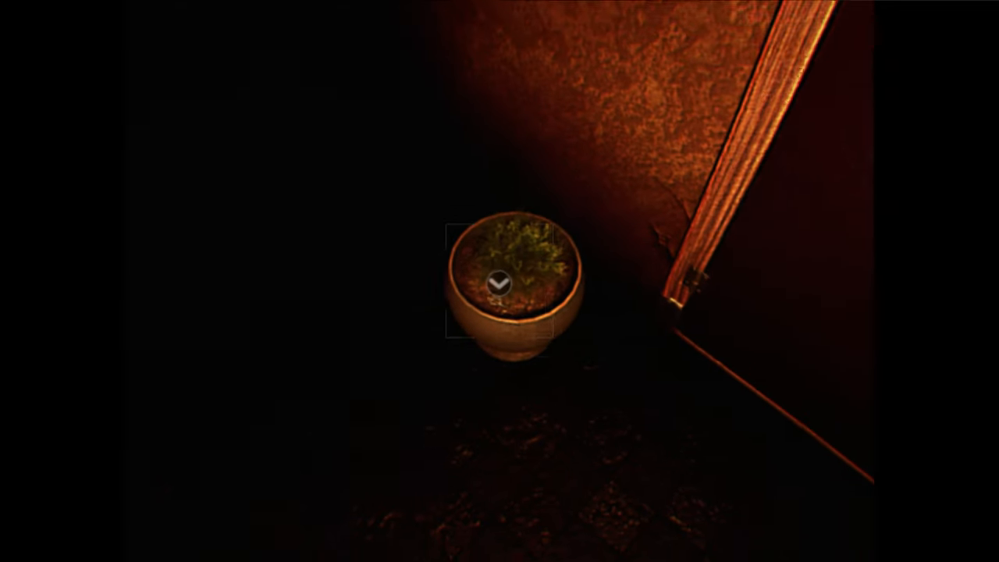
click(501, 284)
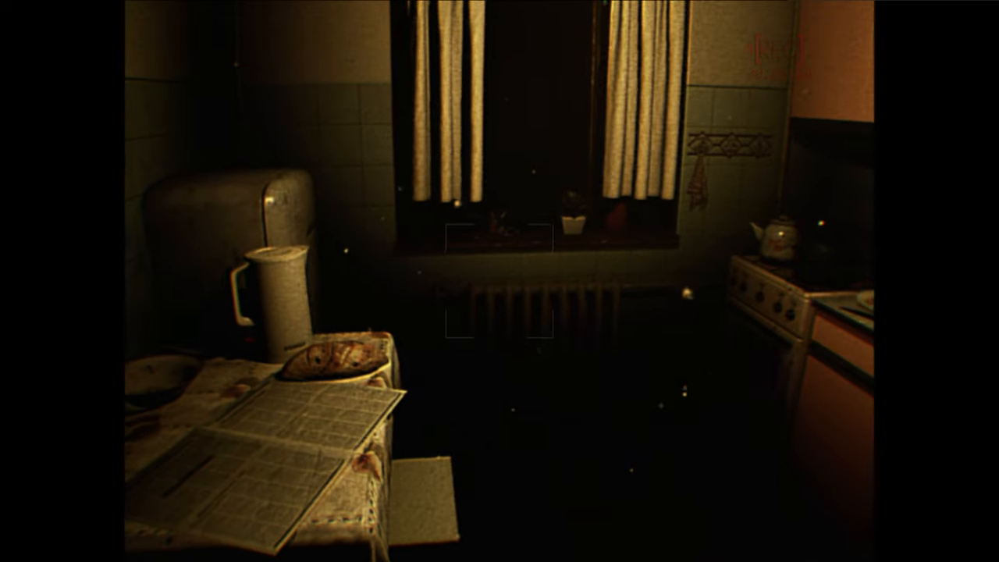
key(Escape)
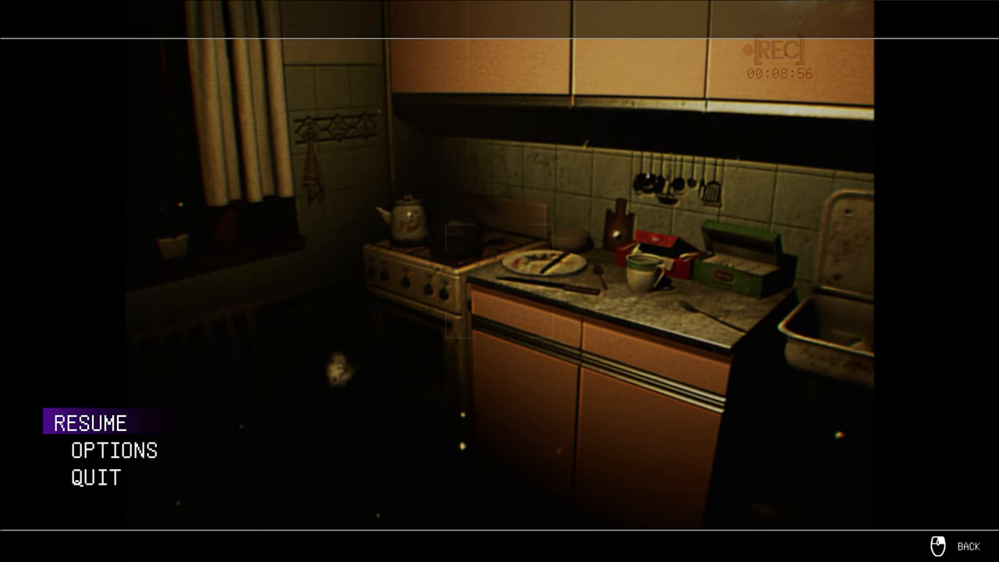
click(89, 422)
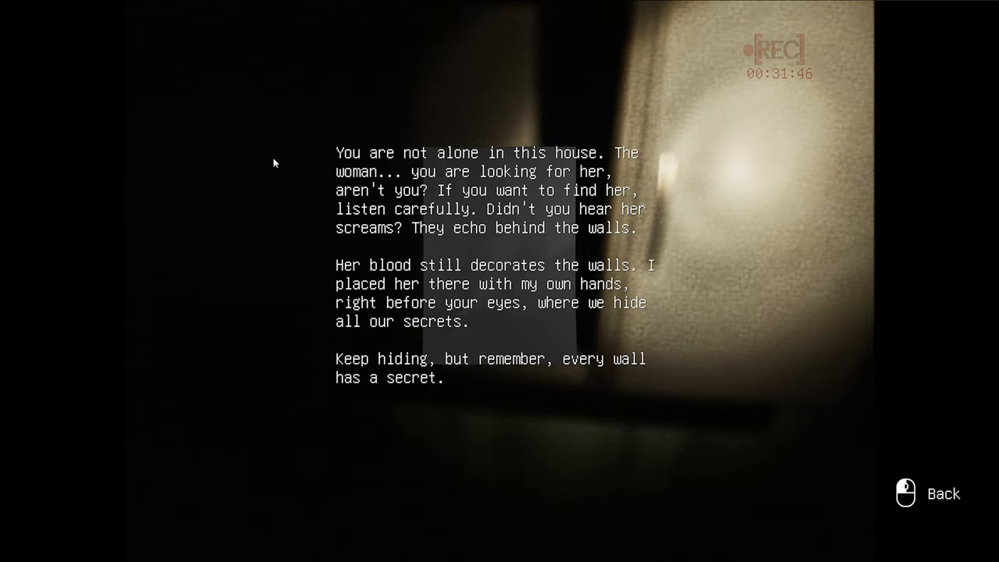
mouse_move(268, 159)
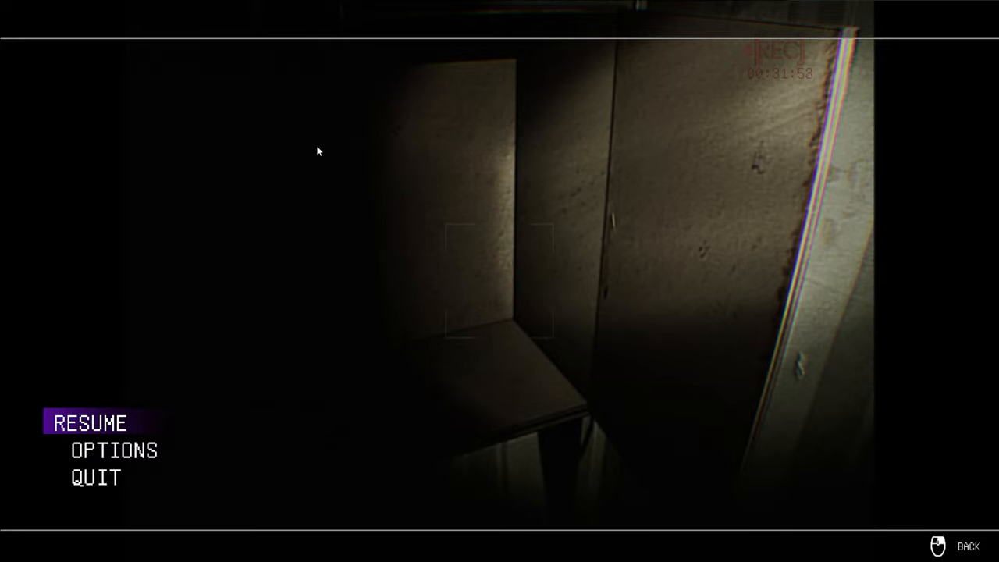
mouse_move(303, 134)
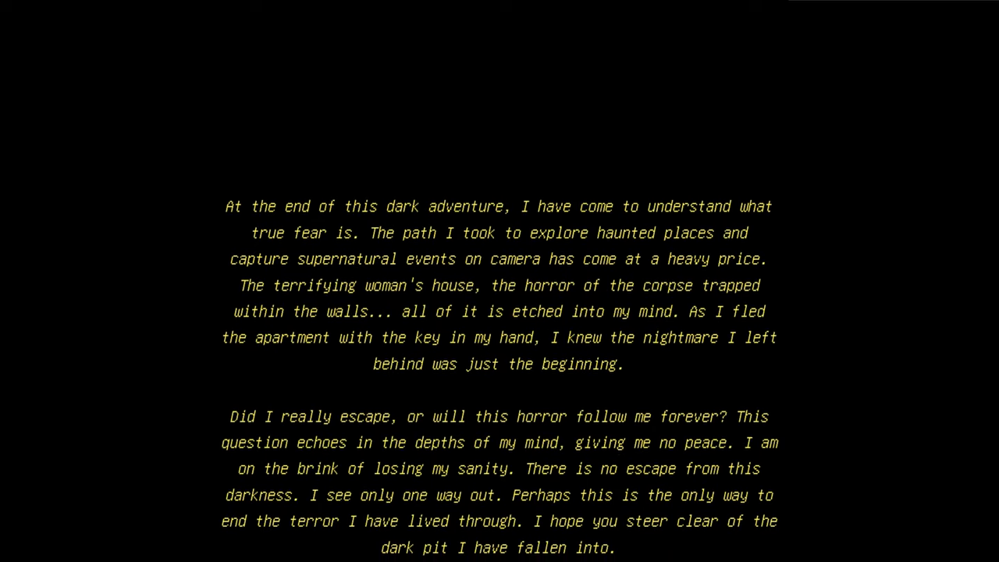
scroll(down, 3)
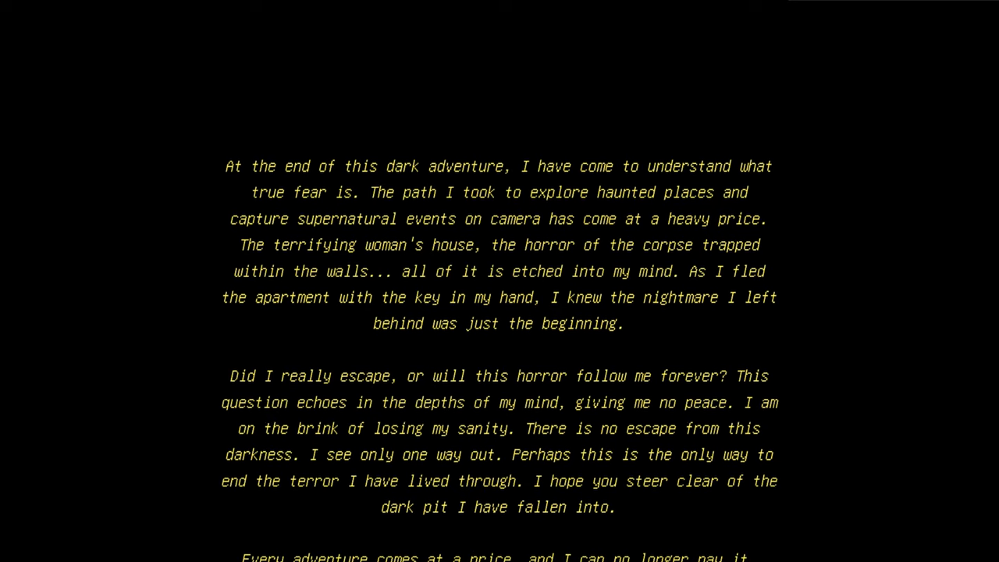